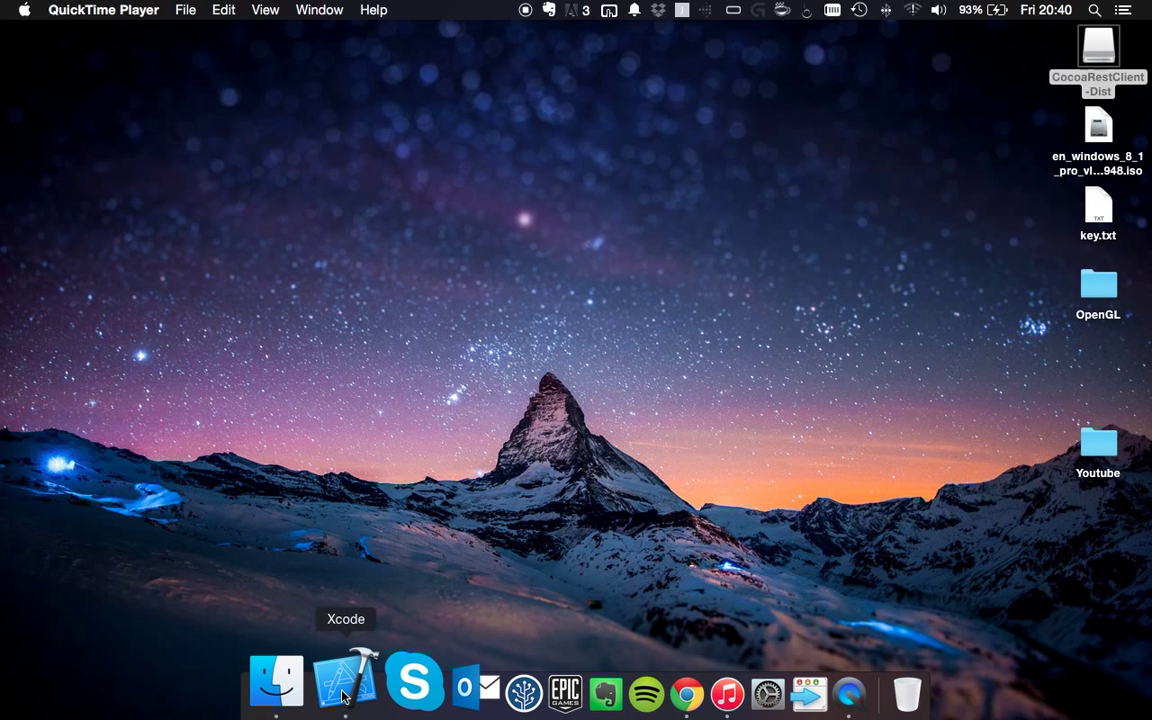
Step: Launch Xcode from the Dock icon
{"action": "left_click", "coordinate": [345, 680]}
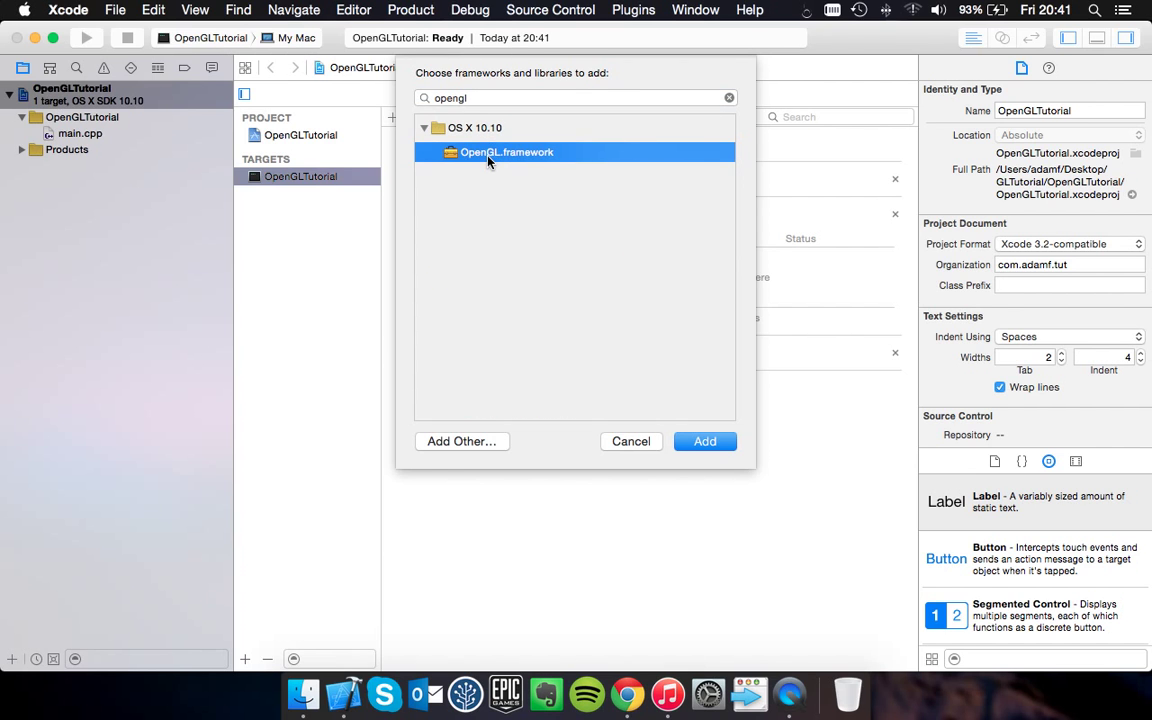
Step: Add OpenGL.framework to the target's Link Binary With Libraries phase
{"action": "left_click", "coordinate": [705, 441]}
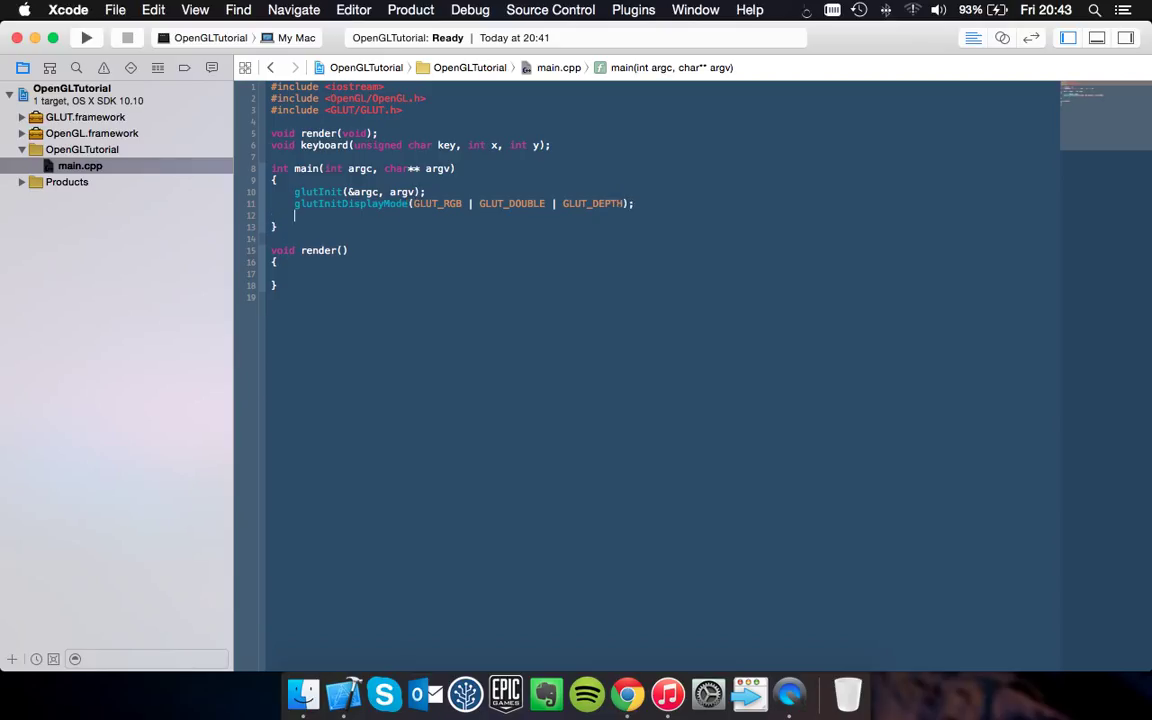